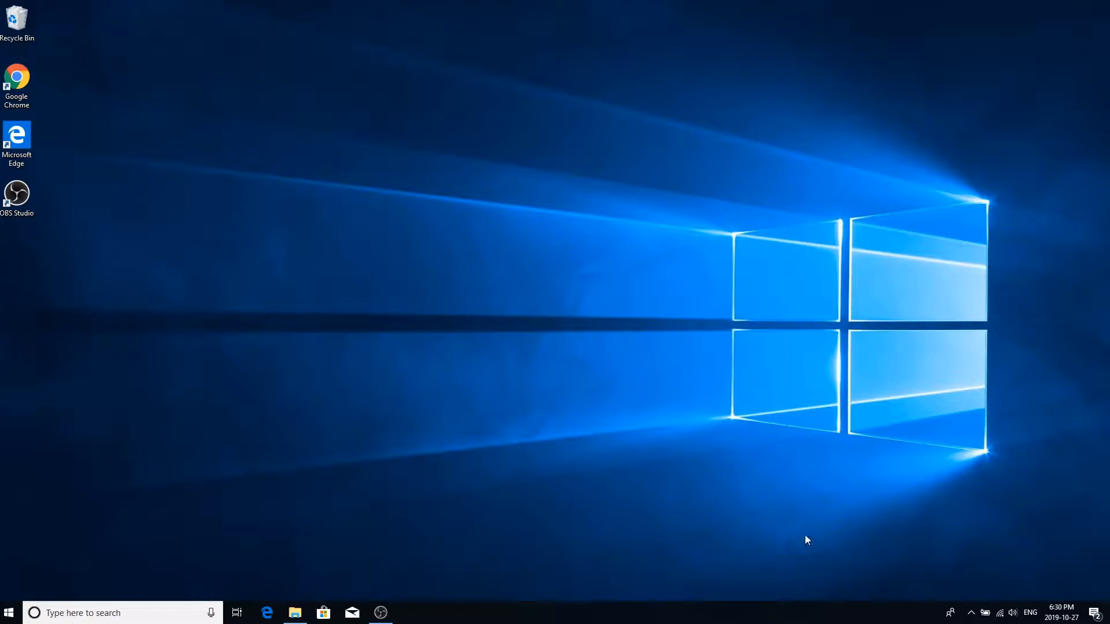
# Open System > Projecting to this PC and set projection to Available everywhere.
pyautogui.click(999, 612)
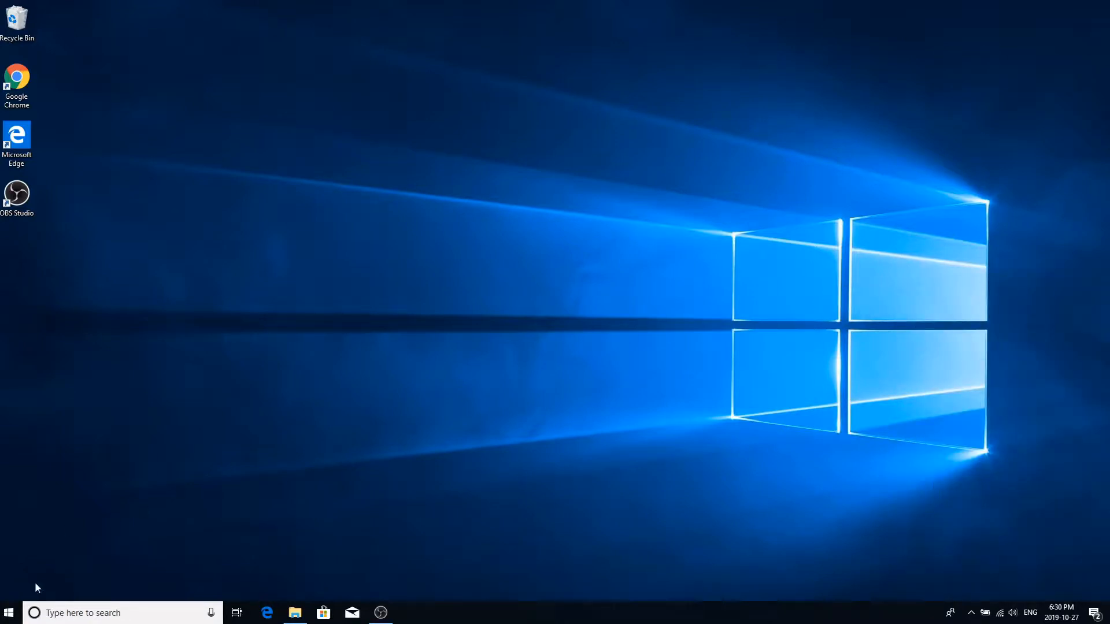
pyautogui.click(8, 612)
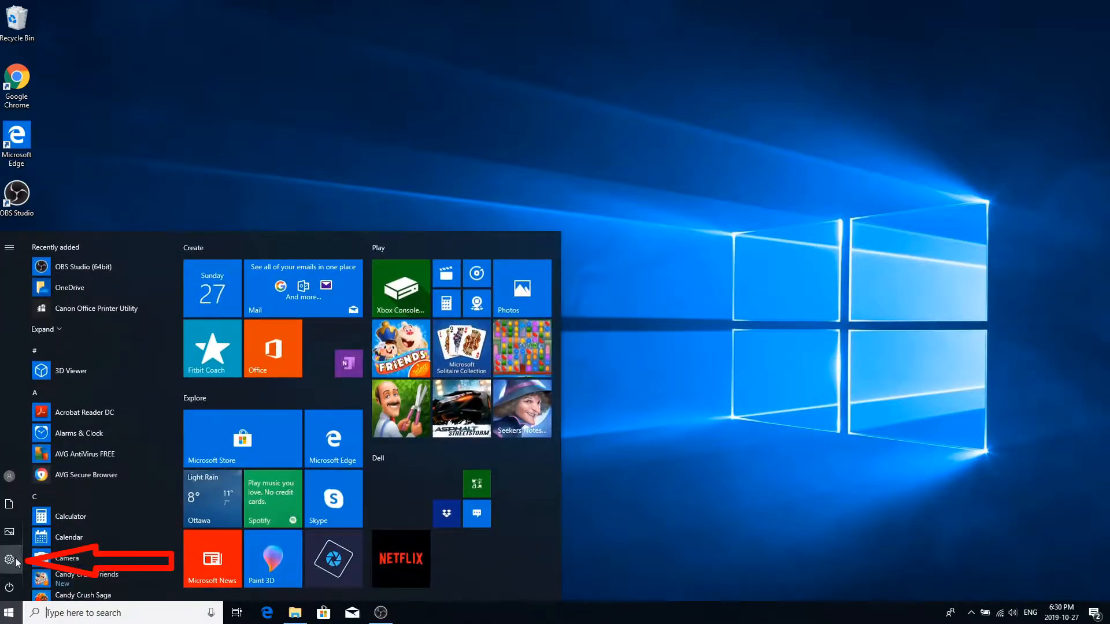
pyautogui.click(10, 560)
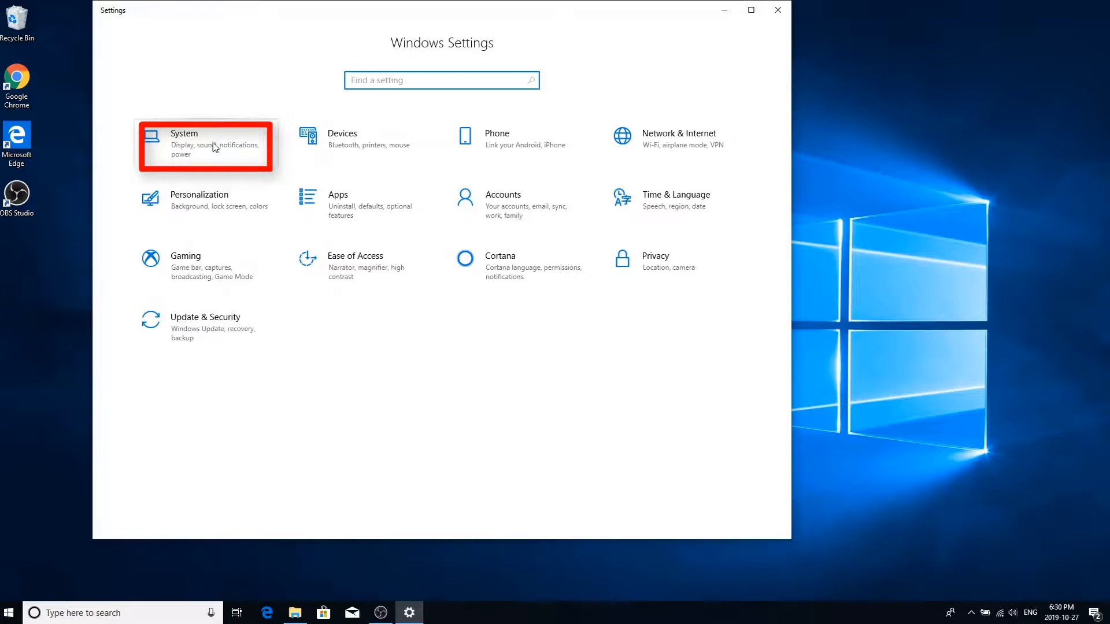
pyautogui.click(204, 147)
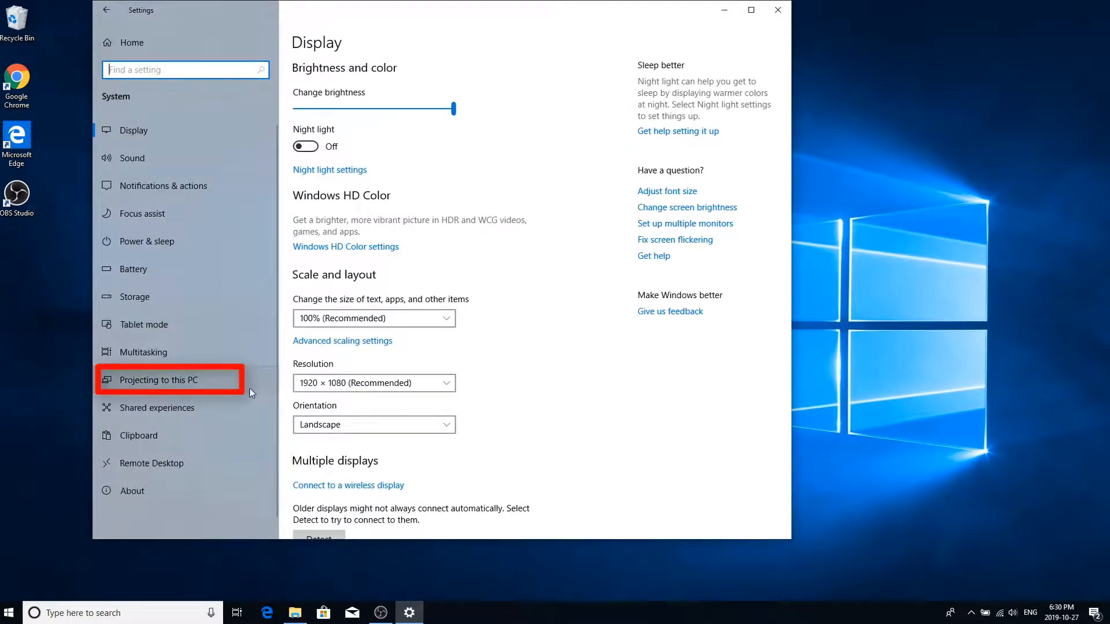
pyautogui.click(159, 381)
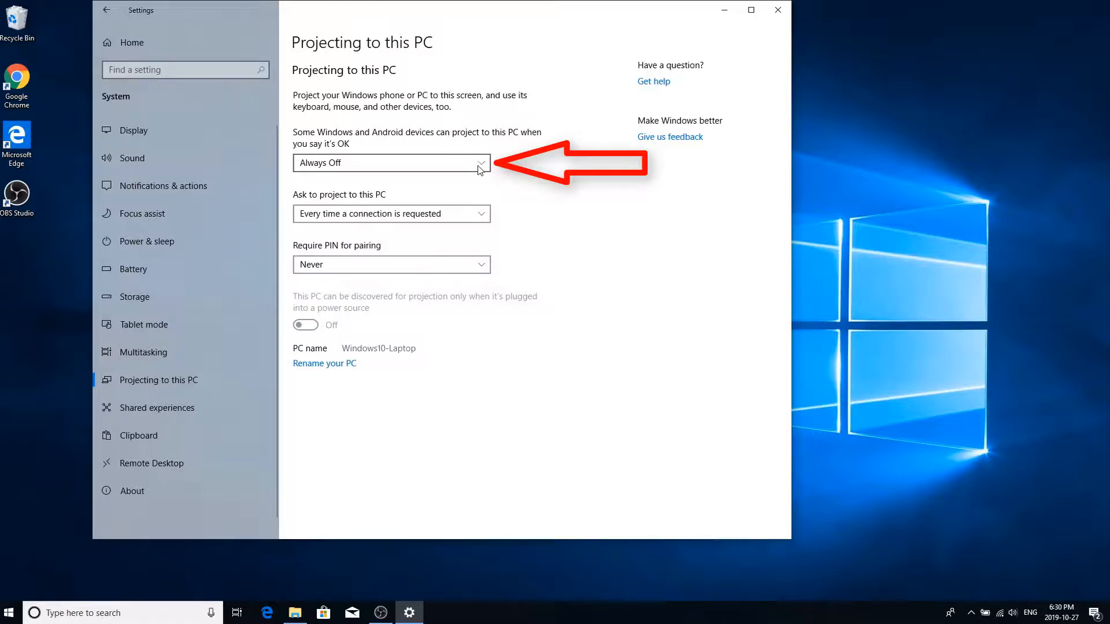
pyautogui.click(391, 163)
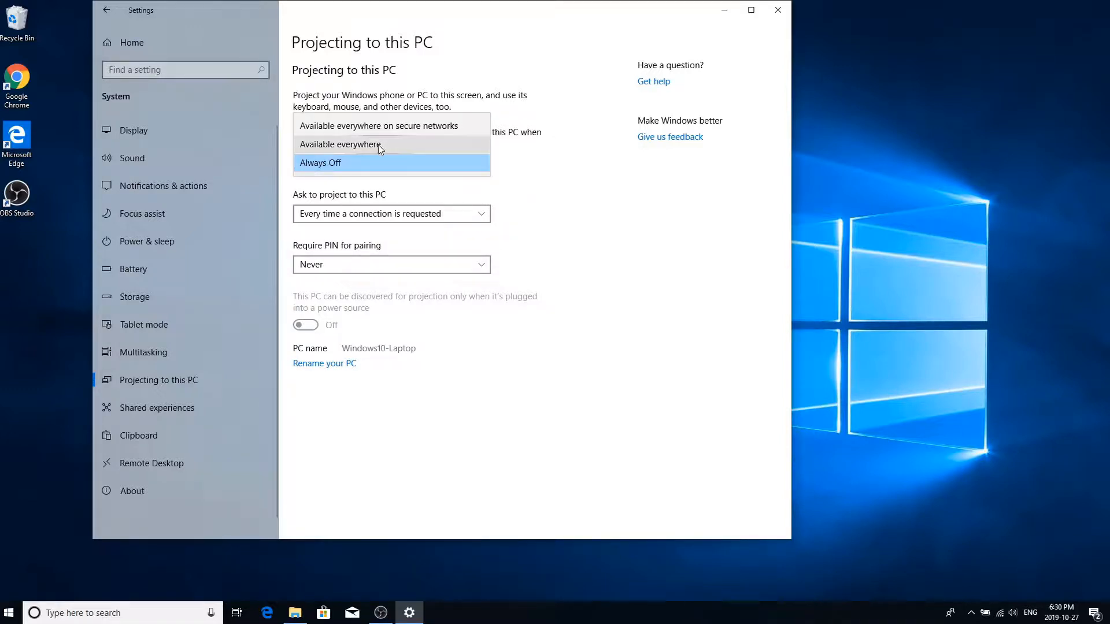
pyautogui.click(777, 10)
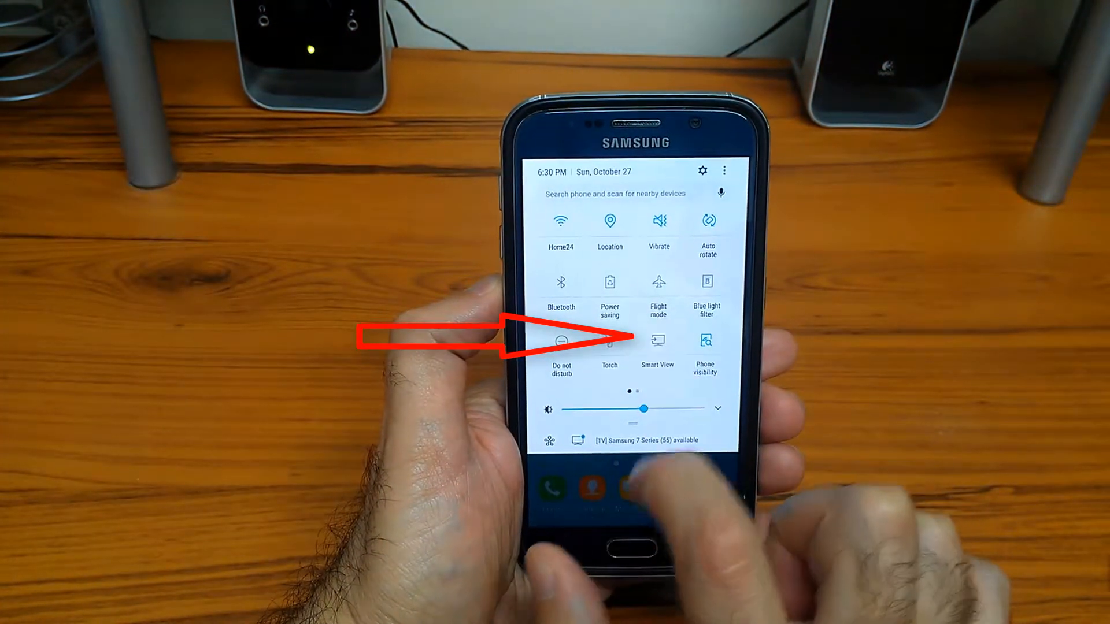
# Start Smart View from the phone's quick settings panel to mirror its screen.
pyautogui.click(658, 343)
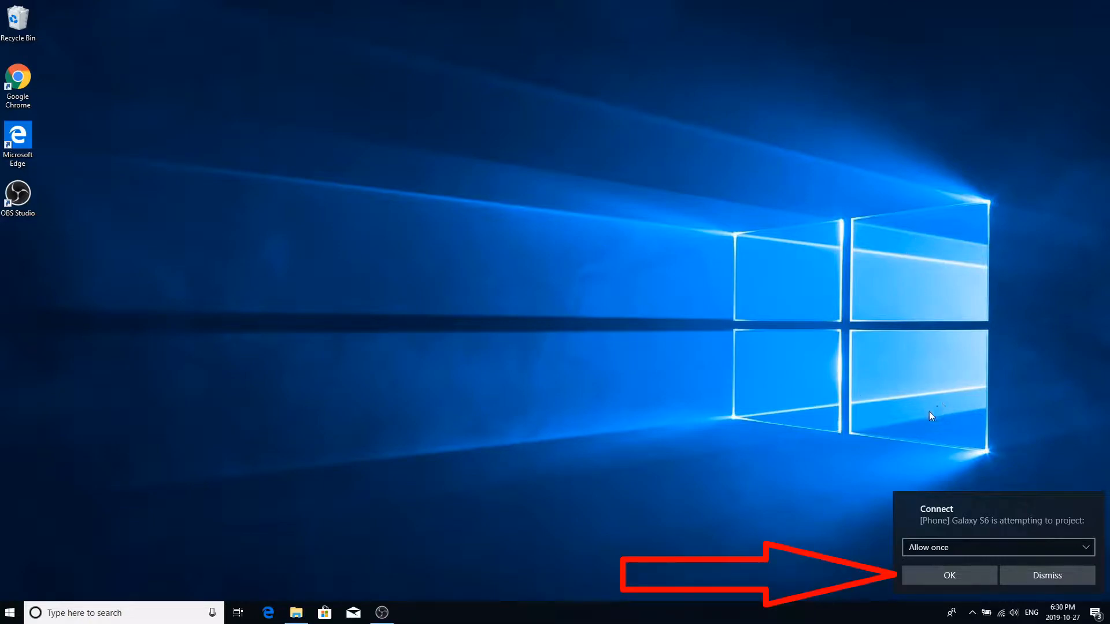
# Accept the Galaxy S6 projection request with Allow once and OK.
pyautogui.click(949, 574)
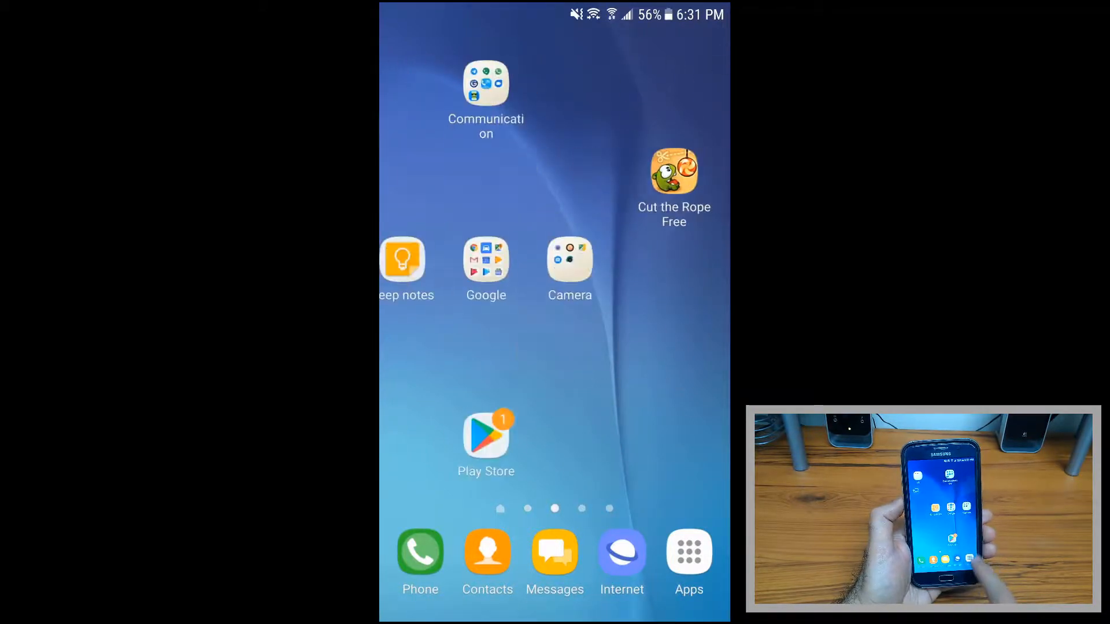
# Swipe to a different home screen page on the mirrored phone.
pyautogui.click(687, 552)
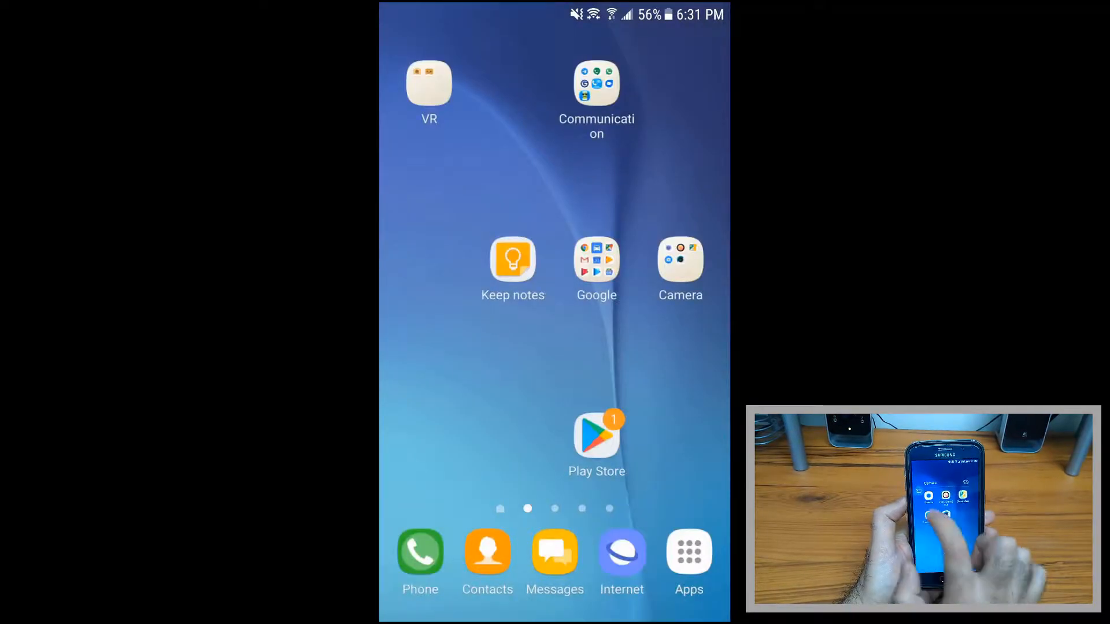
pyautogui.click(679, 259)
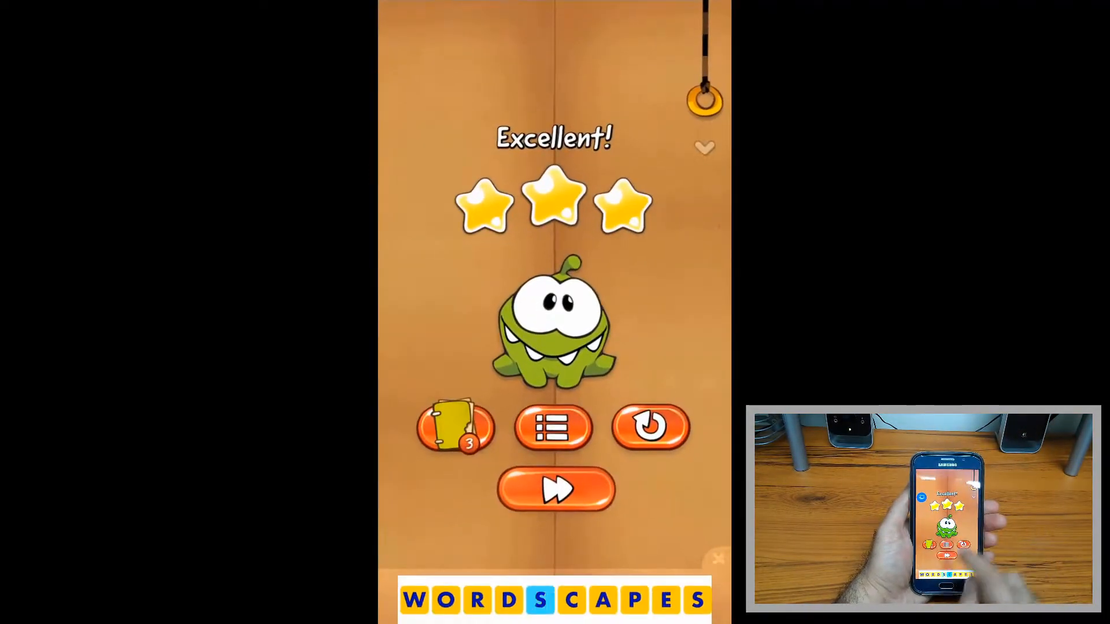
# Complete a Cut the Rope level with an Excellent three-star result while mirrored.
pyautogui.click(555, 488)
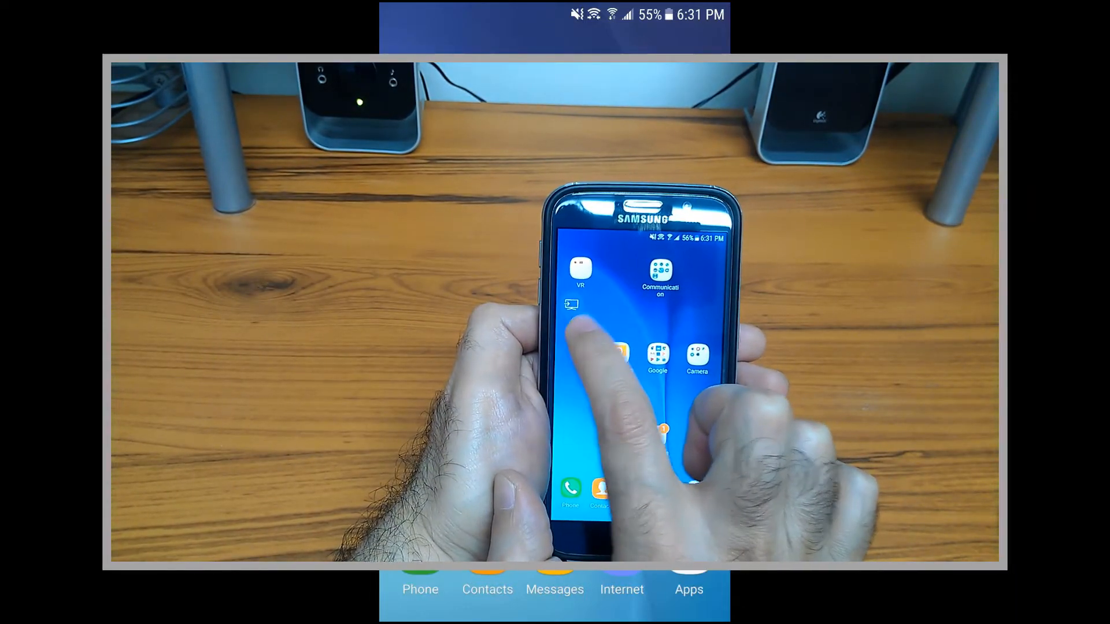
# Bring up Pause sharing, Change device and Disconnect from the floating Smart View icon.
pyautogui.click(572, 306)
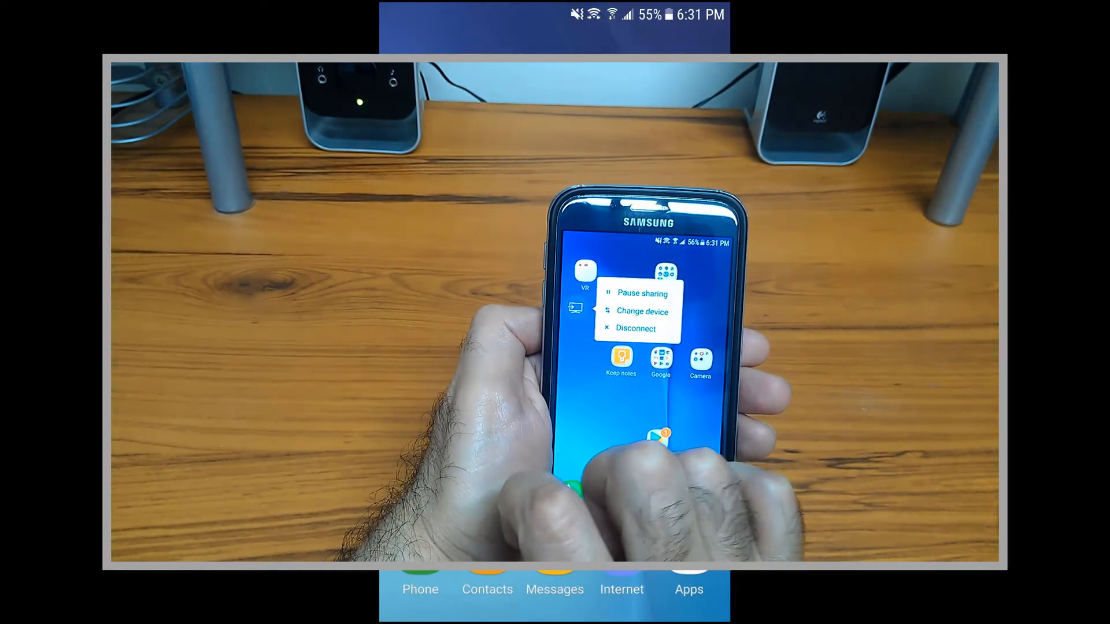